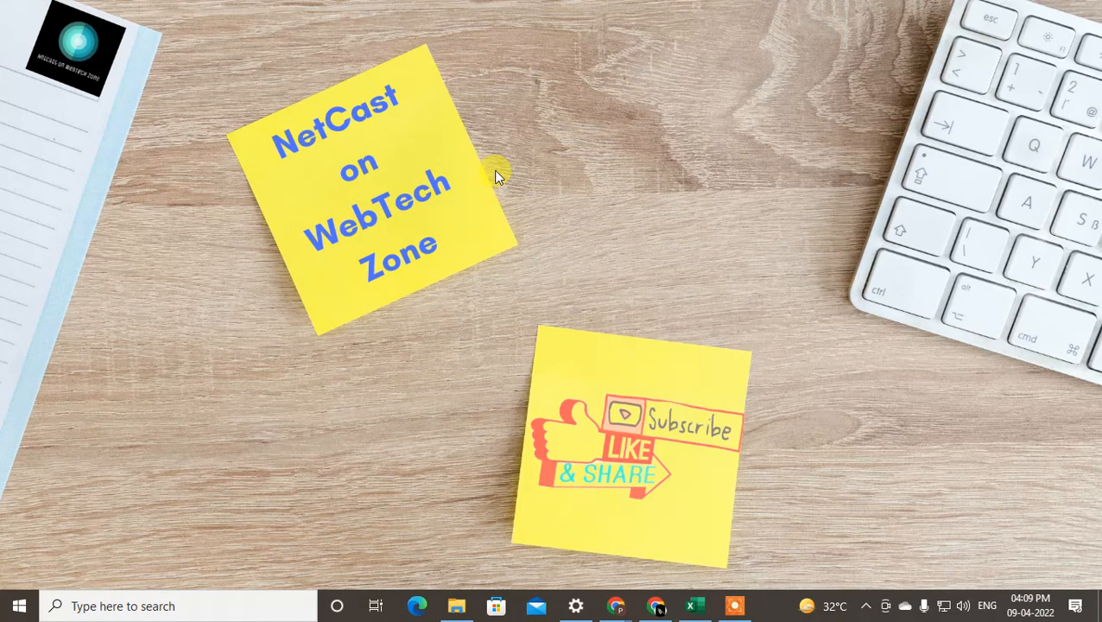
mouse_move(557, 193)
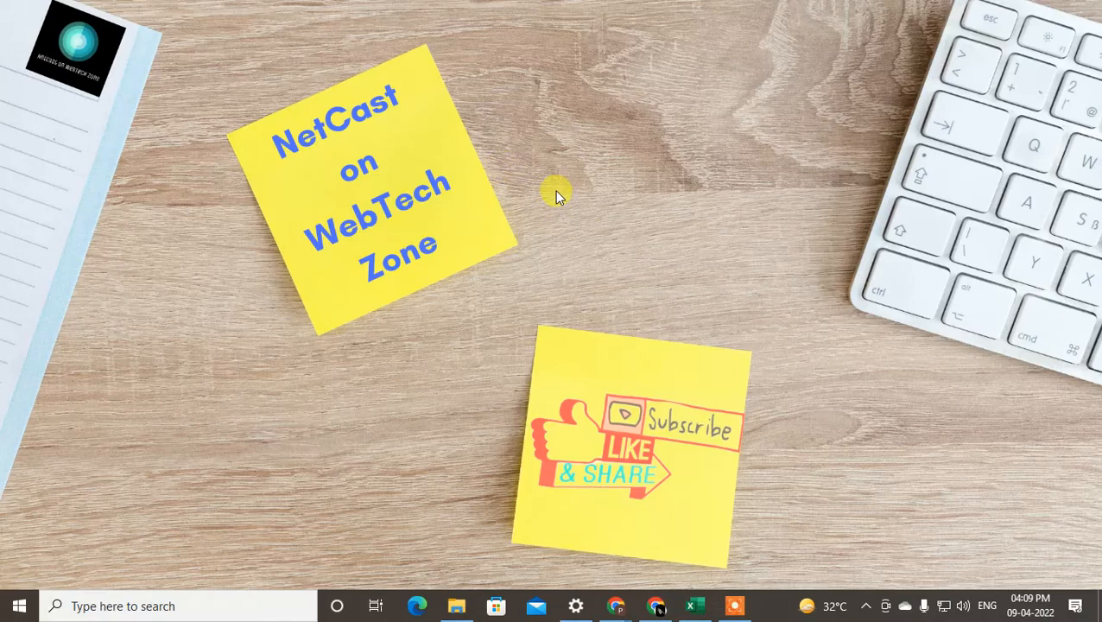
mouse_move(570, 238)
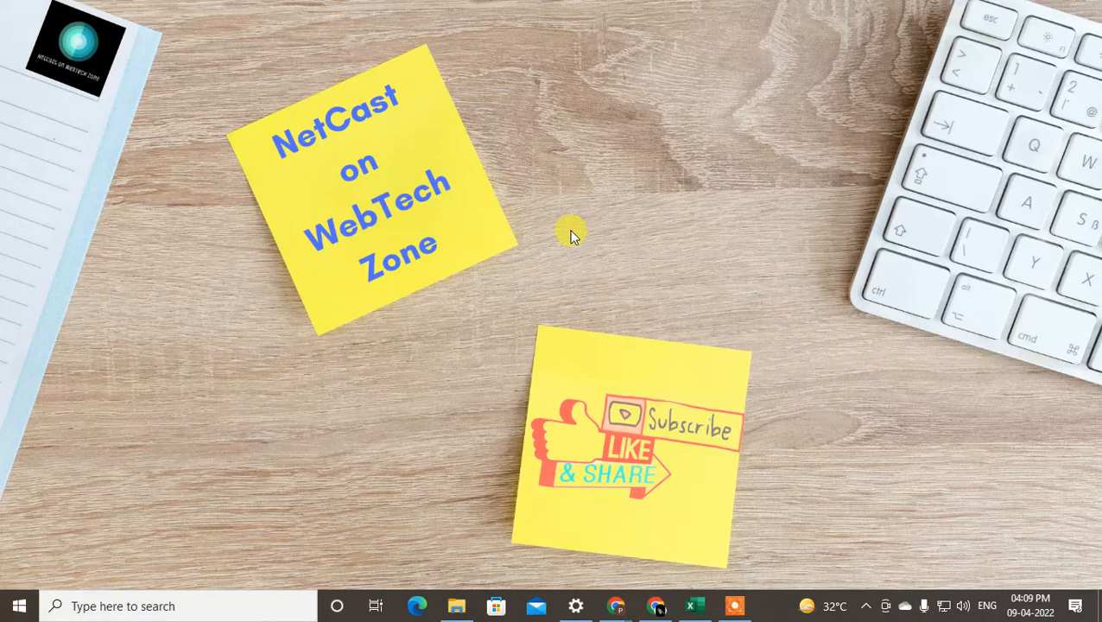
mouse_move(683, 401)
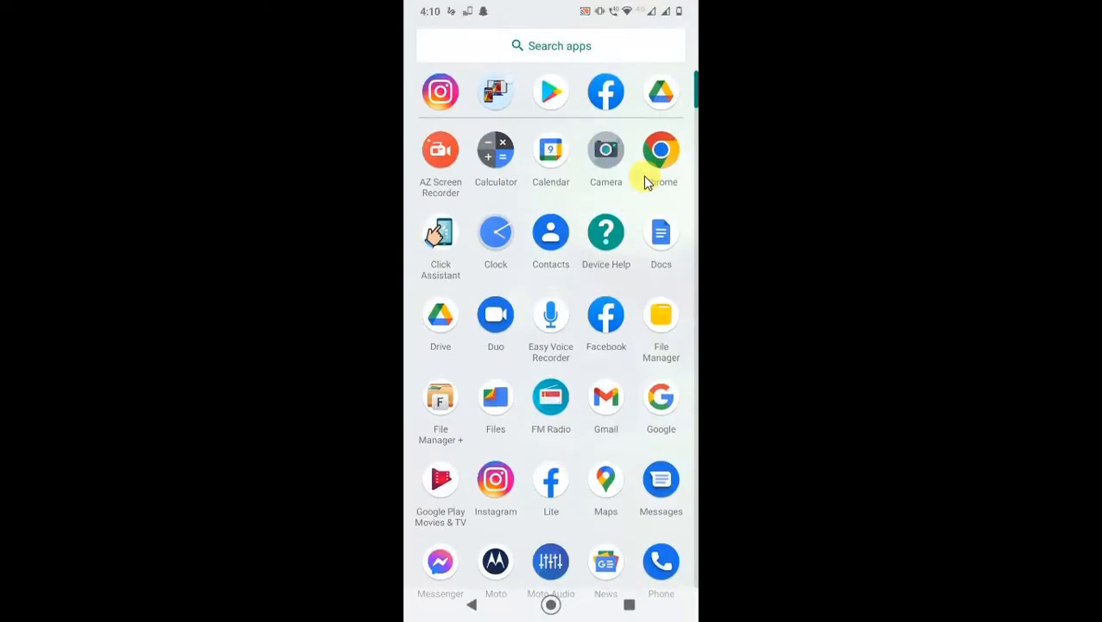
Step: From the Gmail inbox, bring up the signed-in account's menu via the profile avatar
scroll("down", 3)
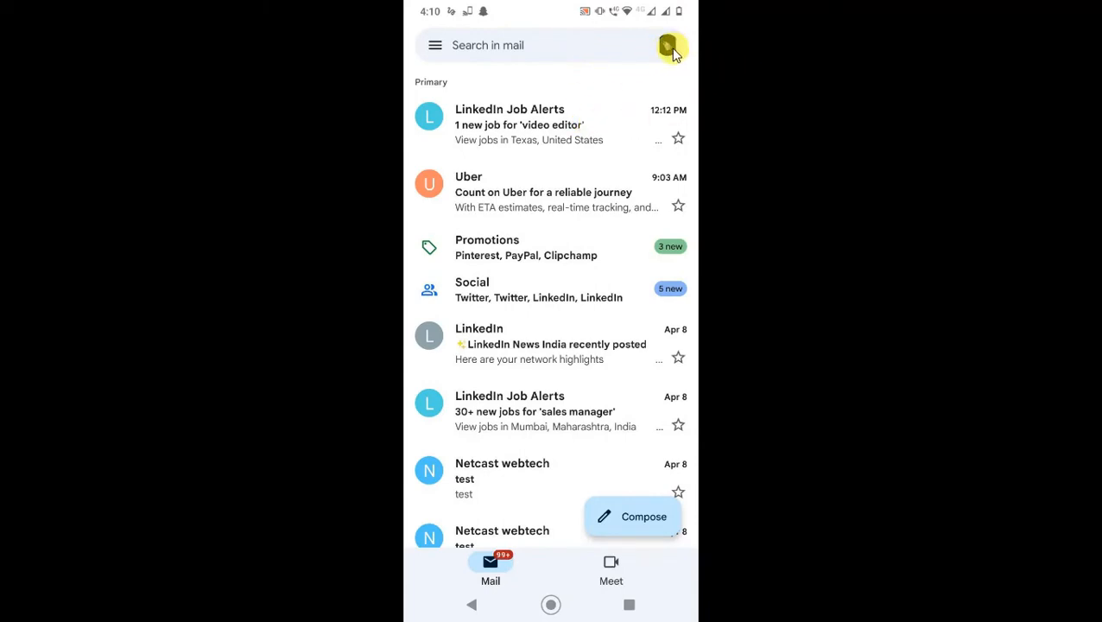
left_click(667, 45)
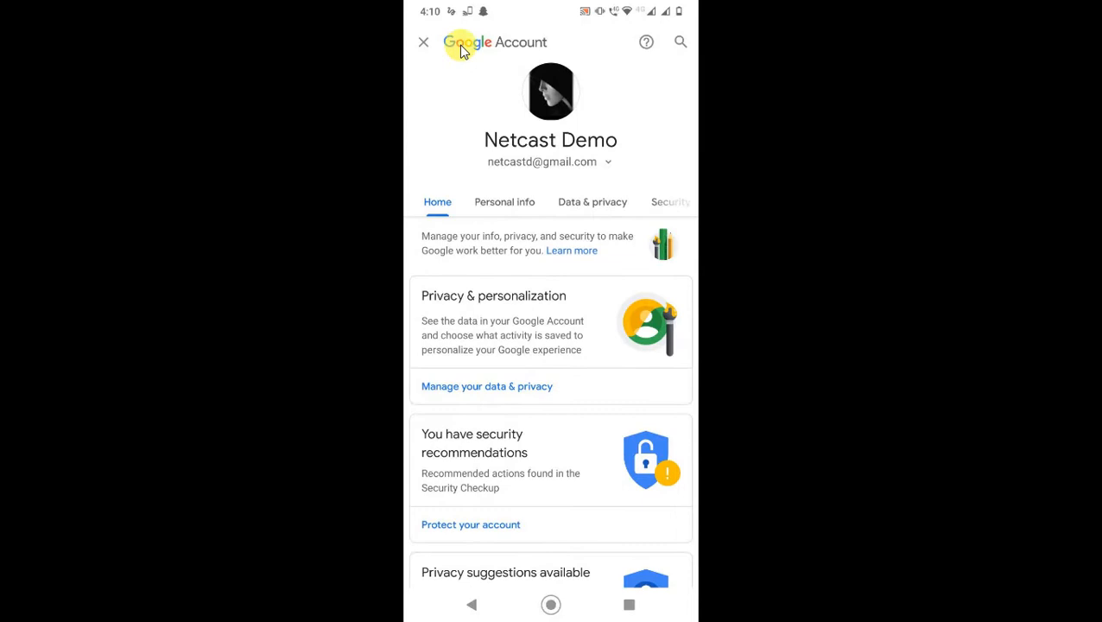
mouse_move(511, 166)
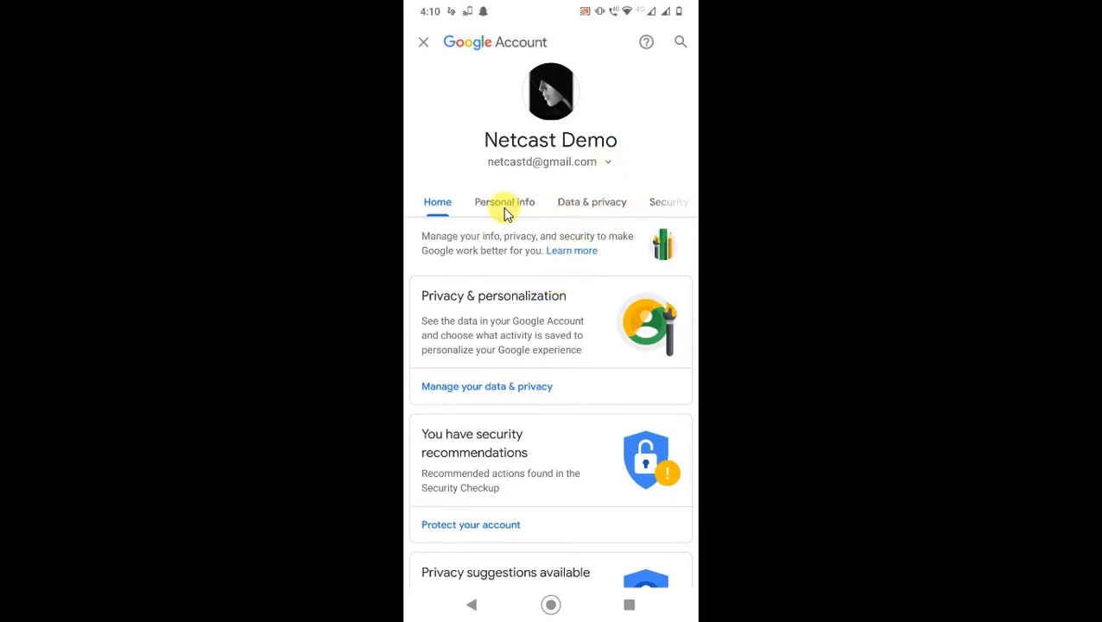
Step: Go to Personal info and scroll down to General preferences for the web
left_click(505, 201)
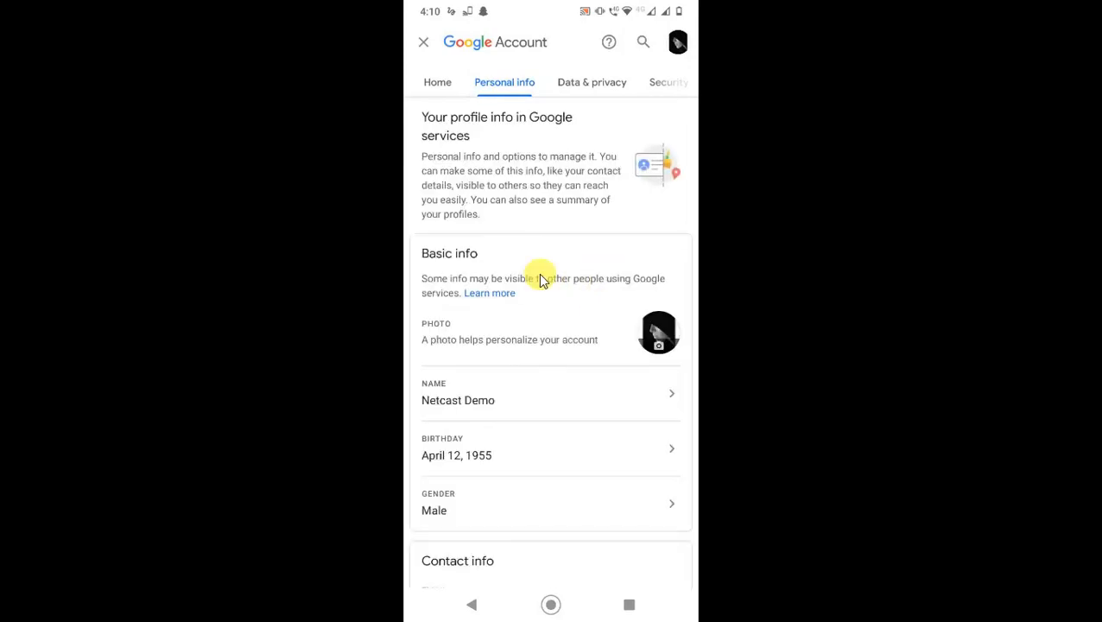
scroll("down", 3)
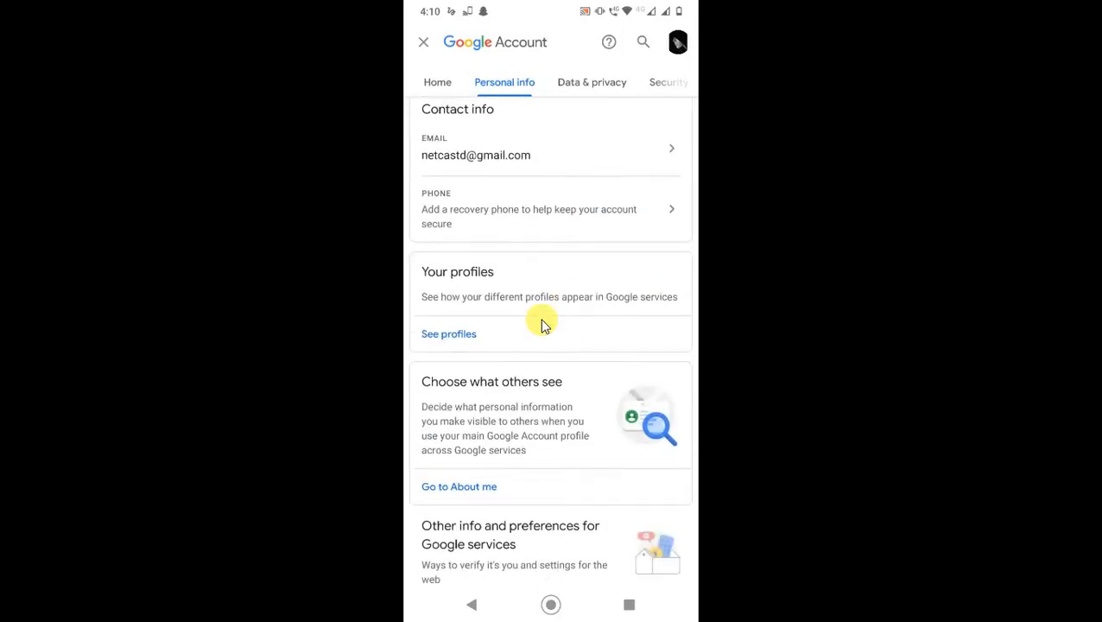
scroll("down", 3)
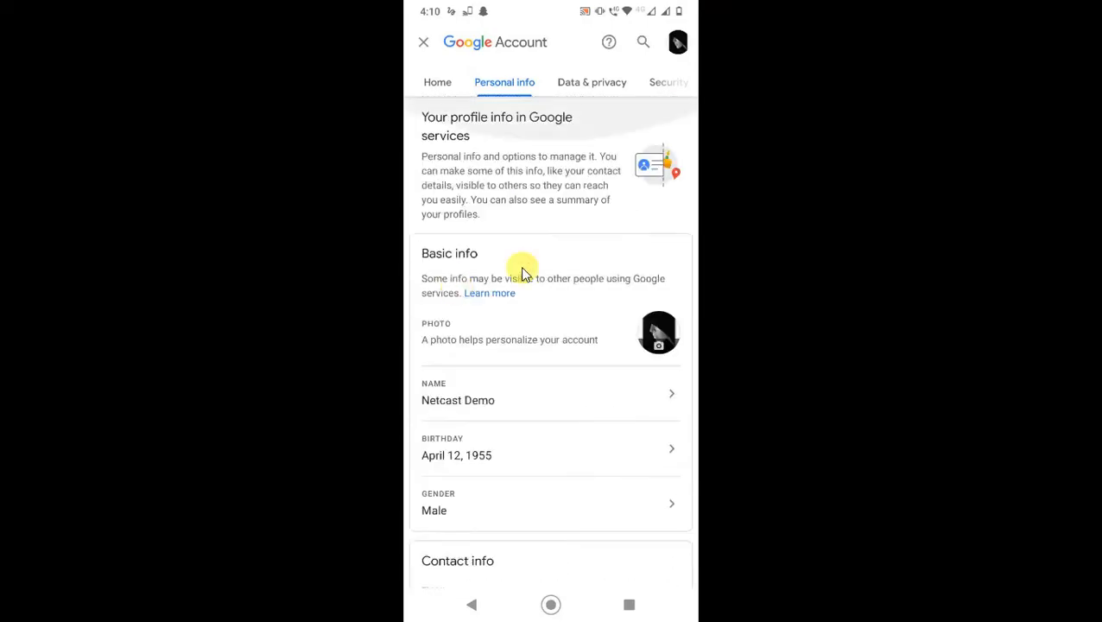
scroll("down", 3)
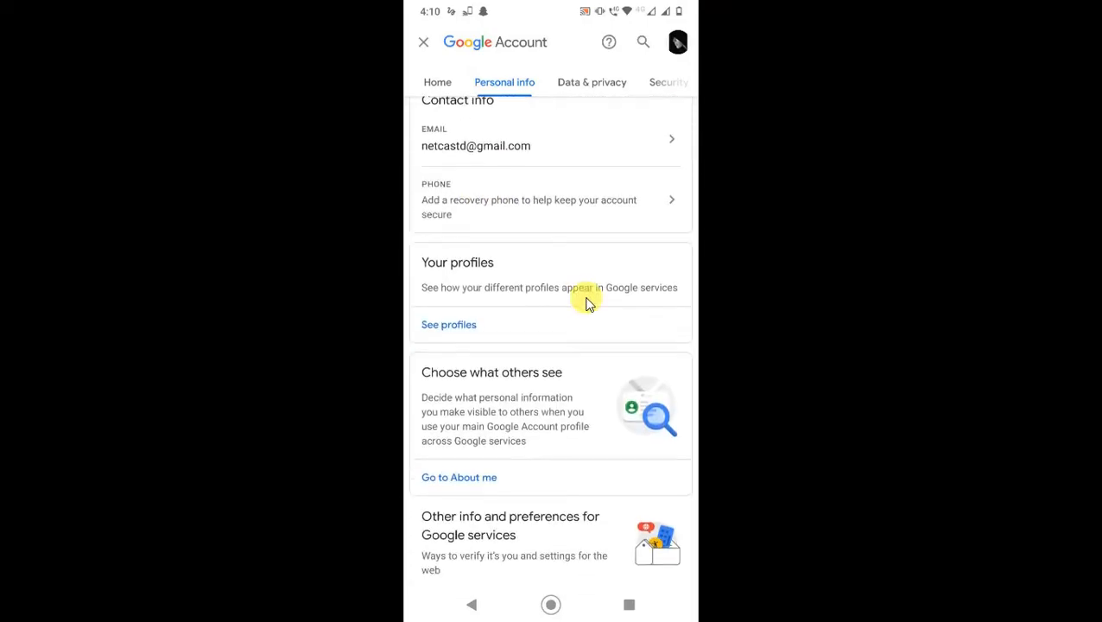
scroll("down", 3)
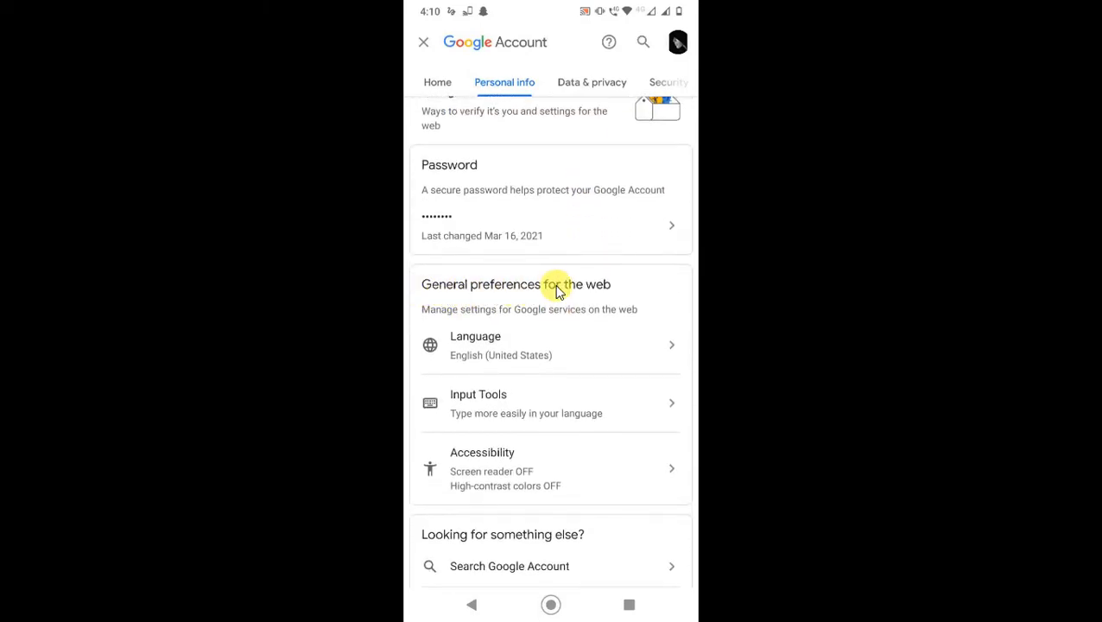
mouse_move(522, 356)
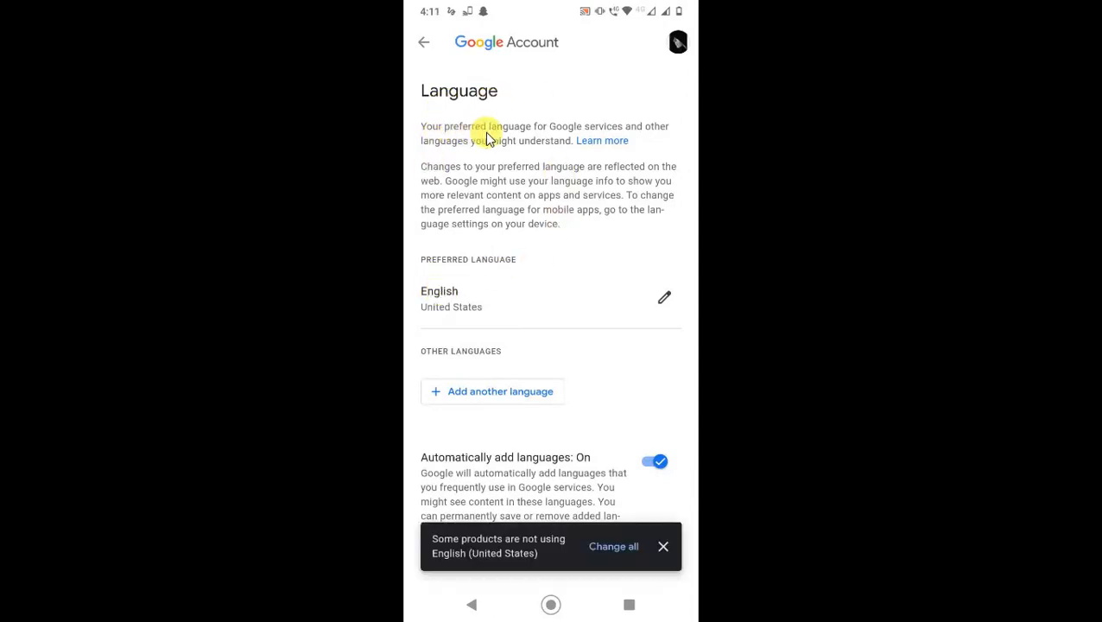
mouse_move(470, 154)
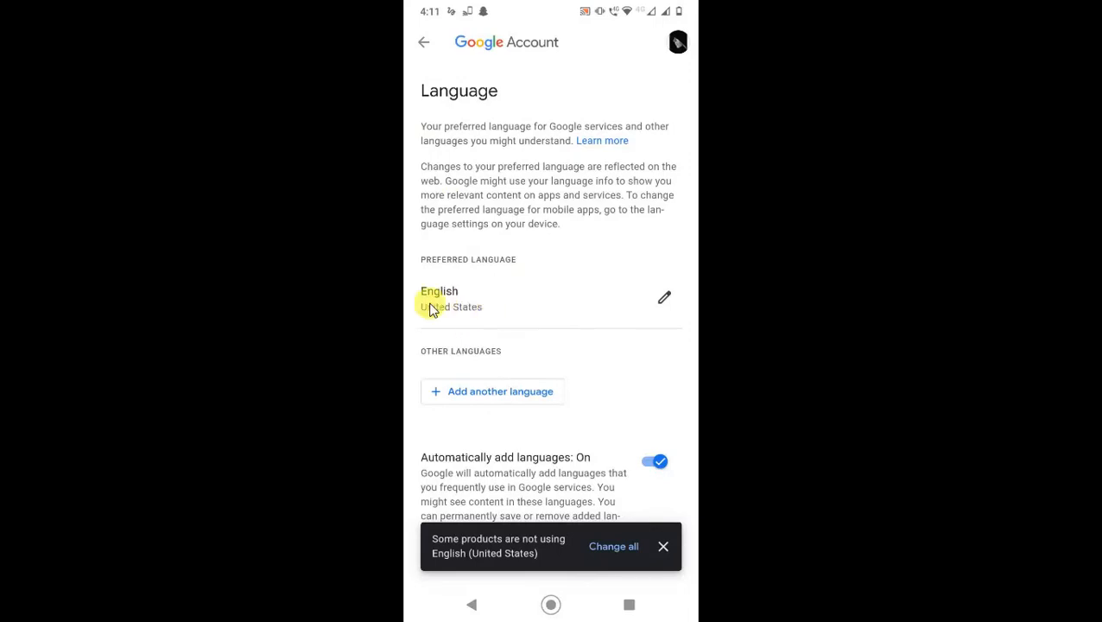
Step: Enter the Language page and begin editing the preferred language
left_click(661, 546)
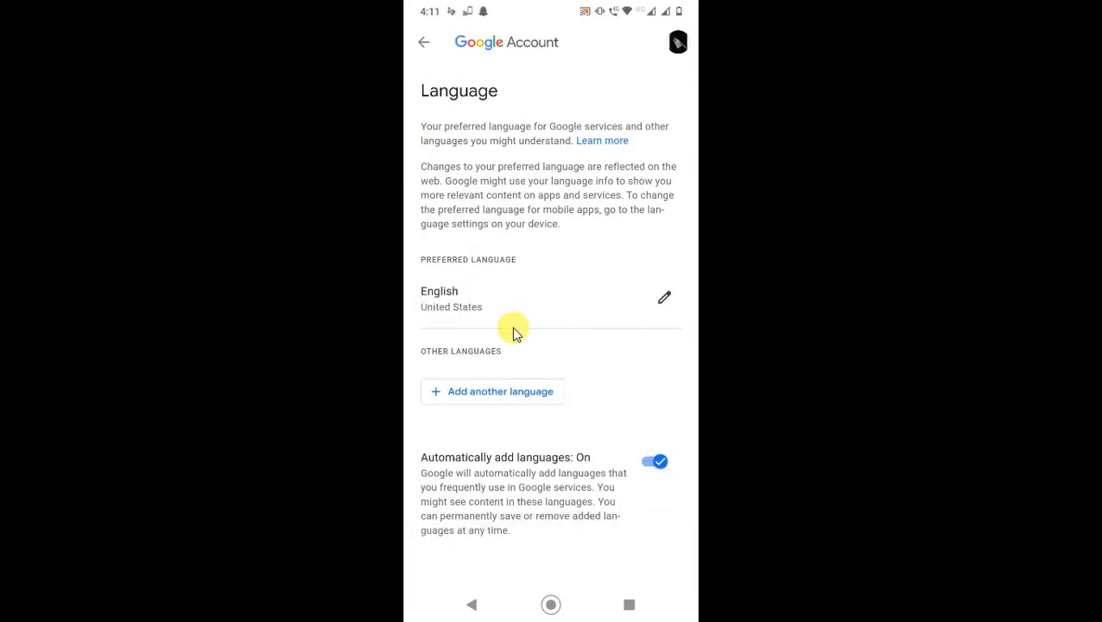
mouse_move(498, 296)
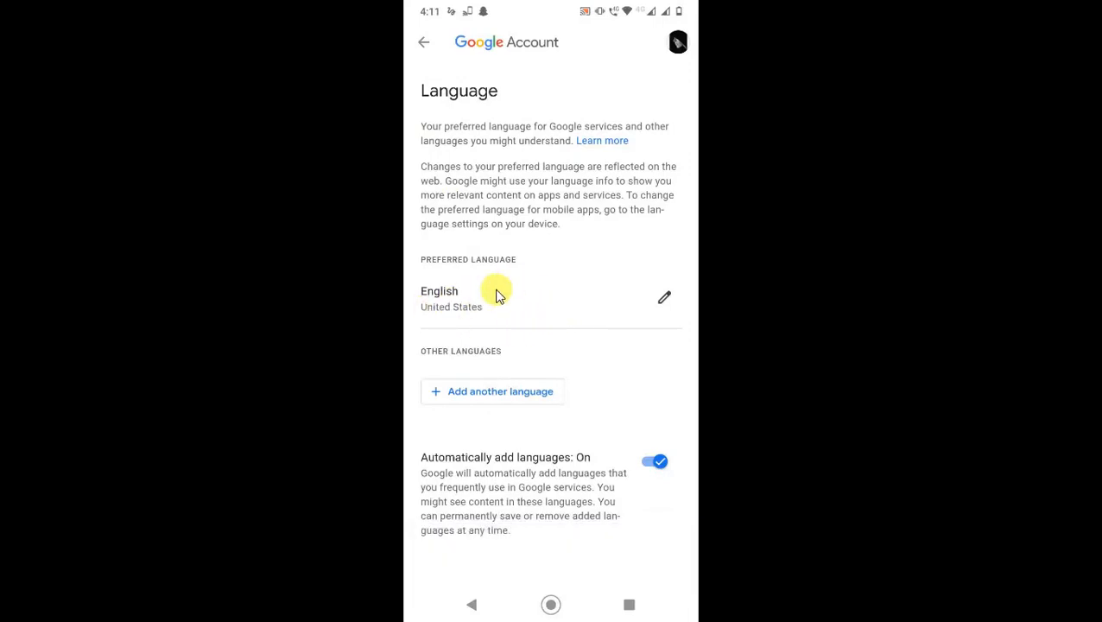
mouse_move(665, 302)
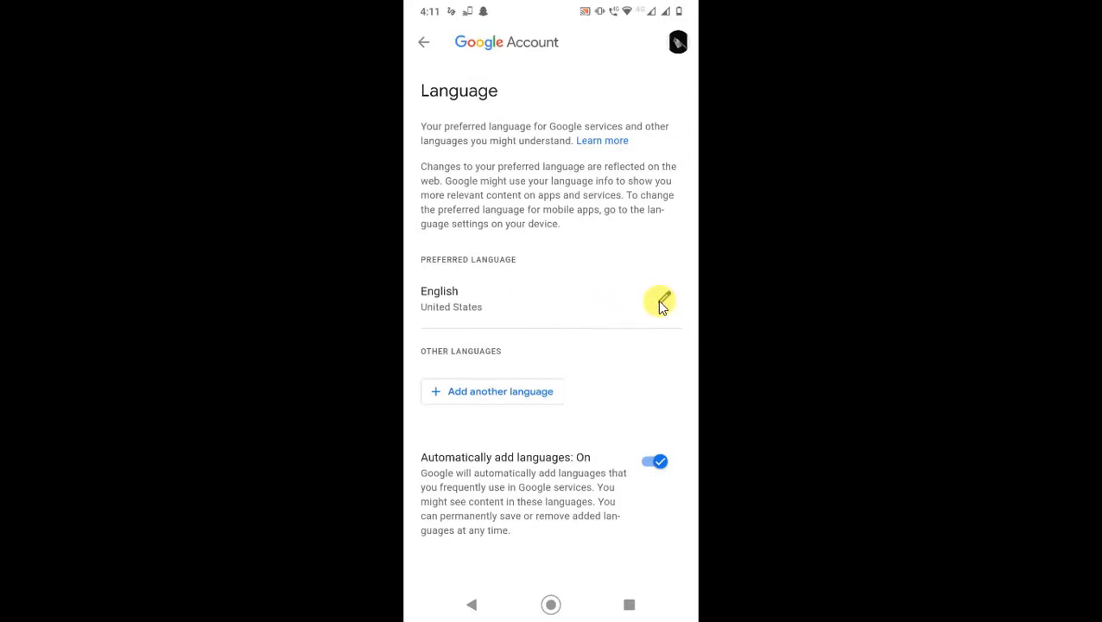
left_click(491, 390)
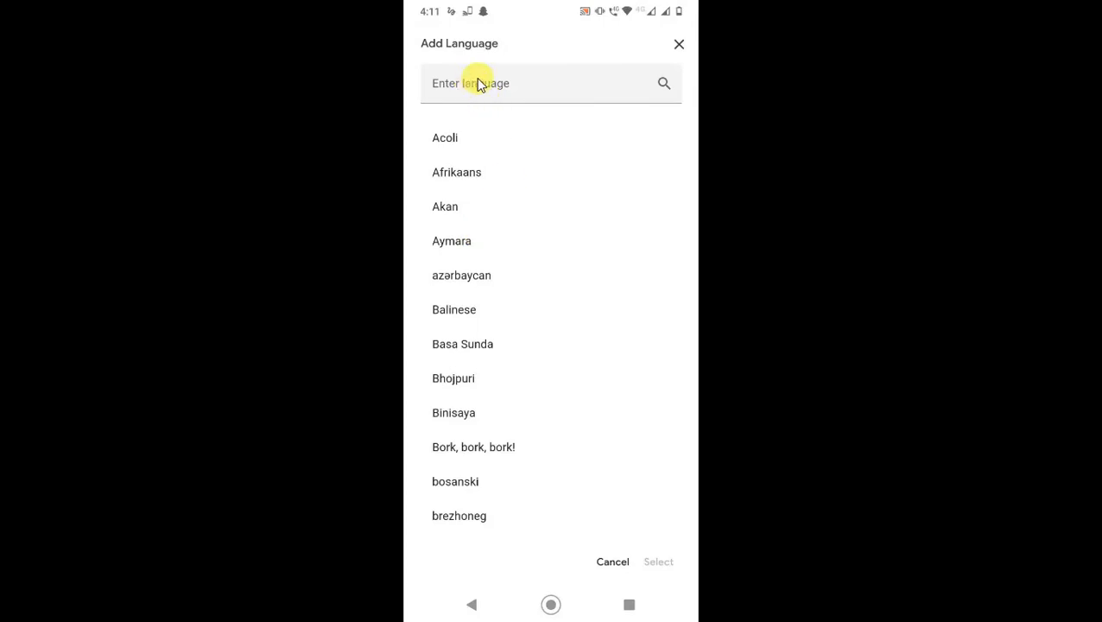
Step: Search English, choose the United States variant and select it as preferred language
left_click(535, 83)
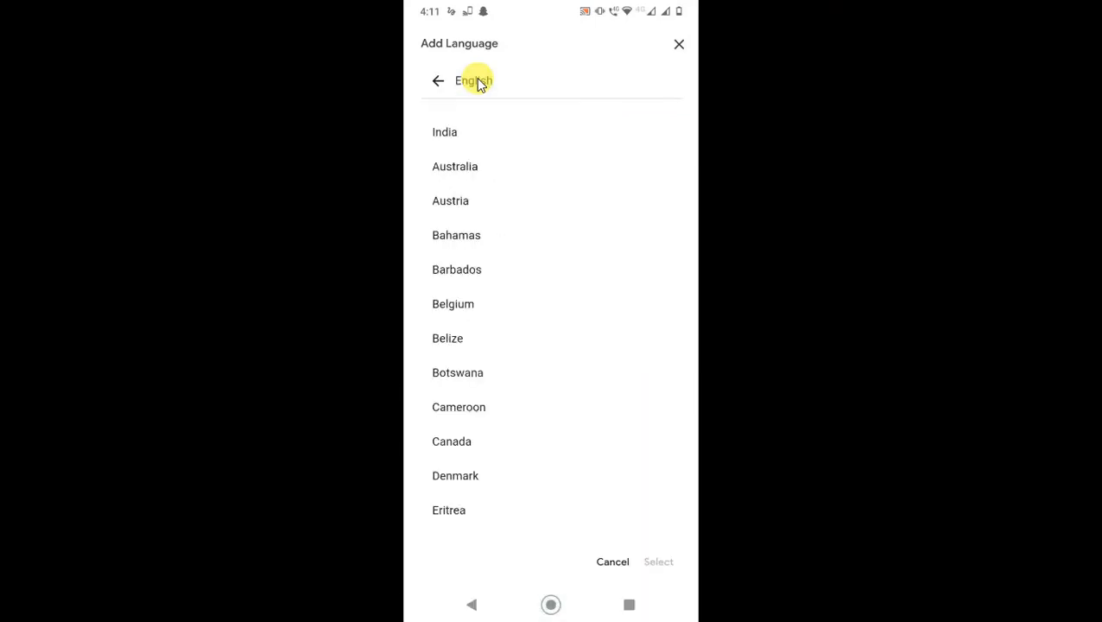
mouse_move(486, 301)
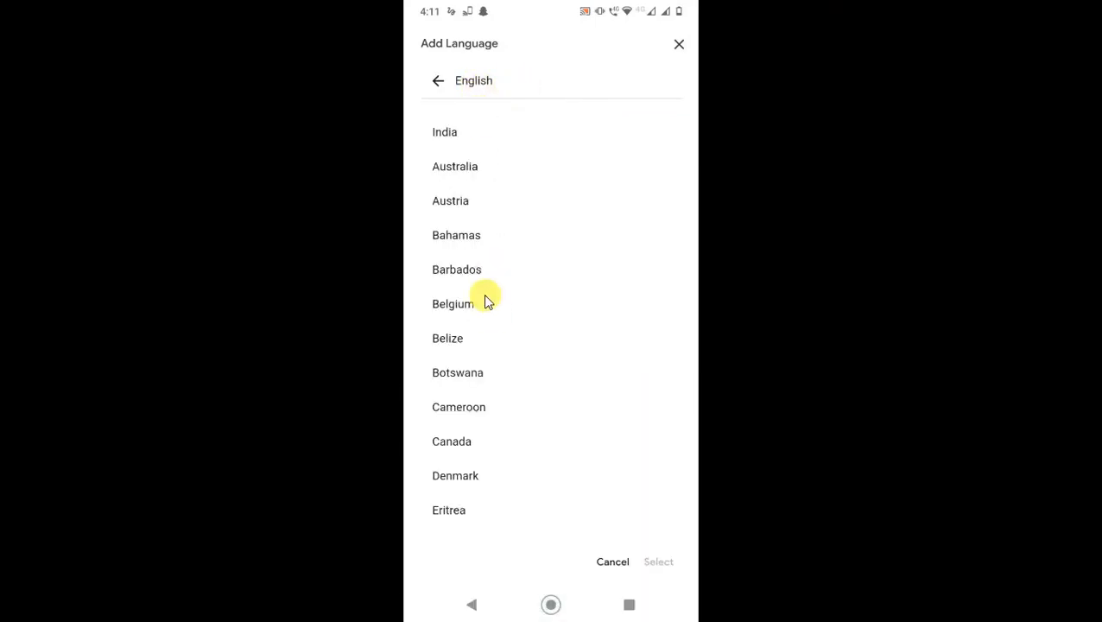
scroll("down", 3)
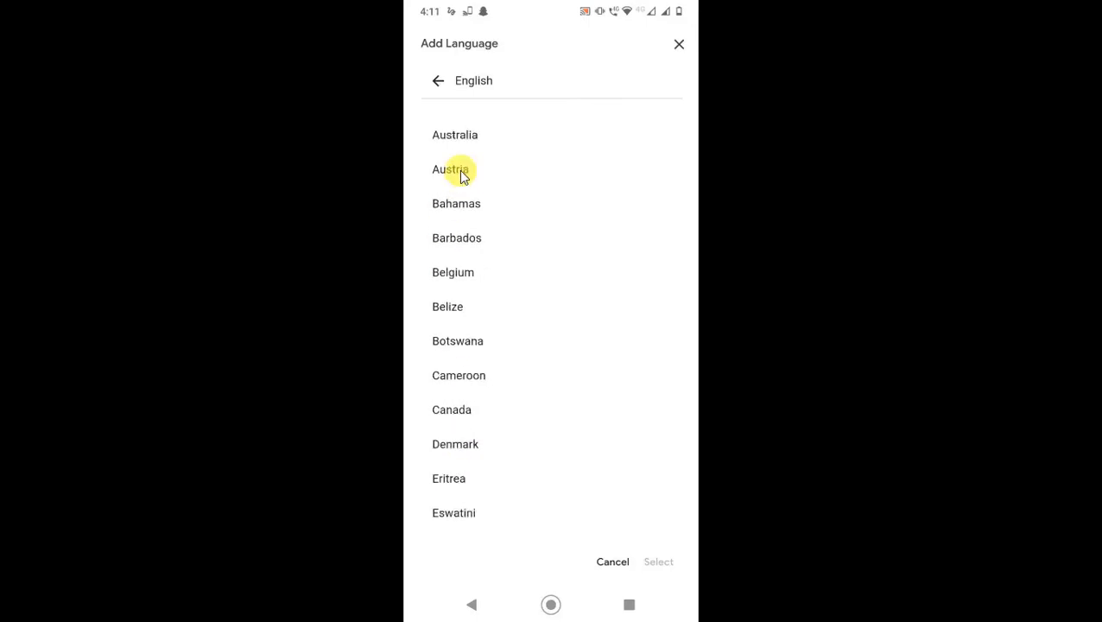
scroll("down", 3)
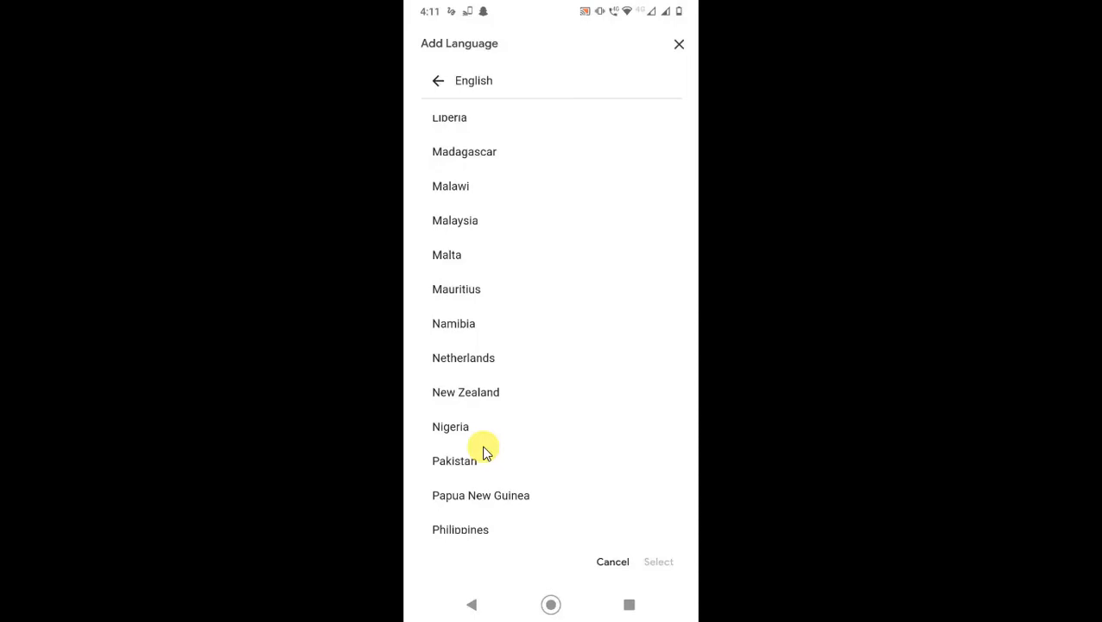
scroll("down", 3)
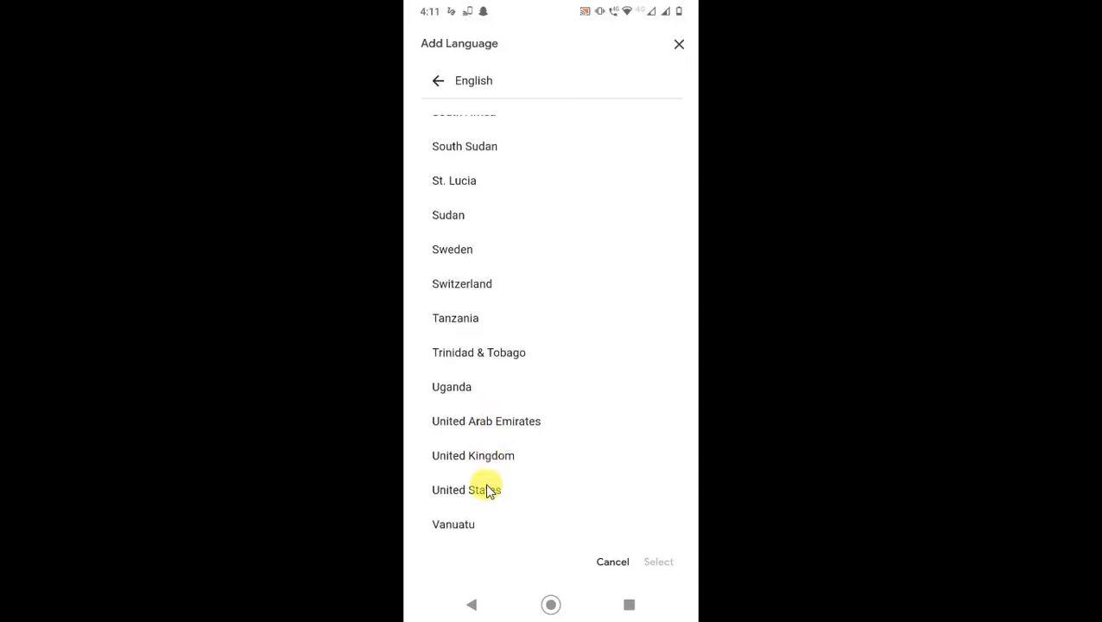
left_click(467, 491)
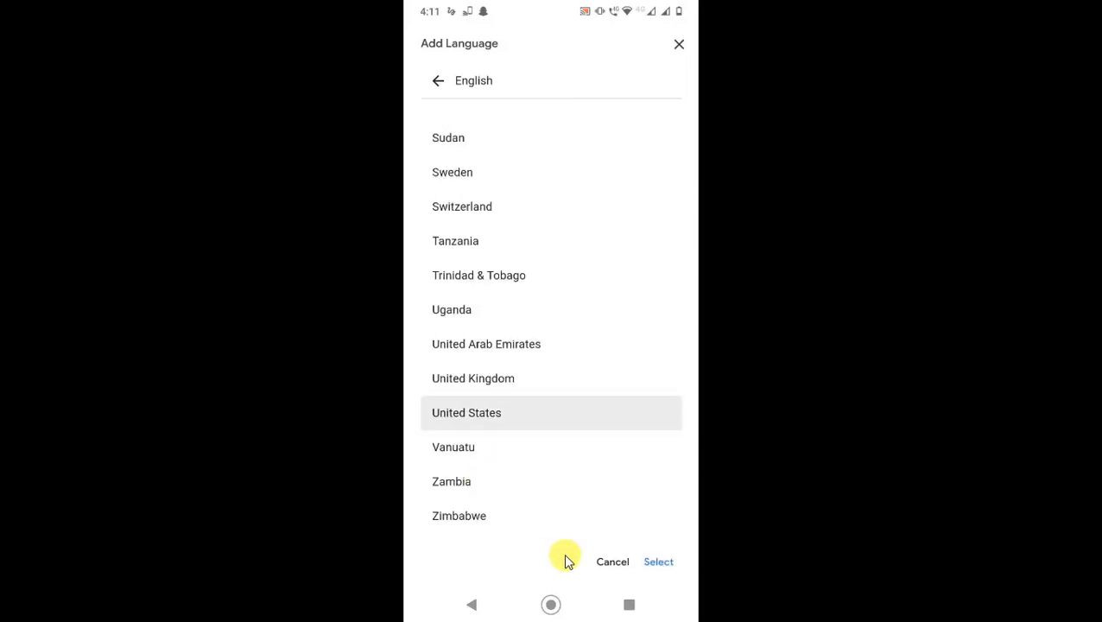
left_click(658, 561)
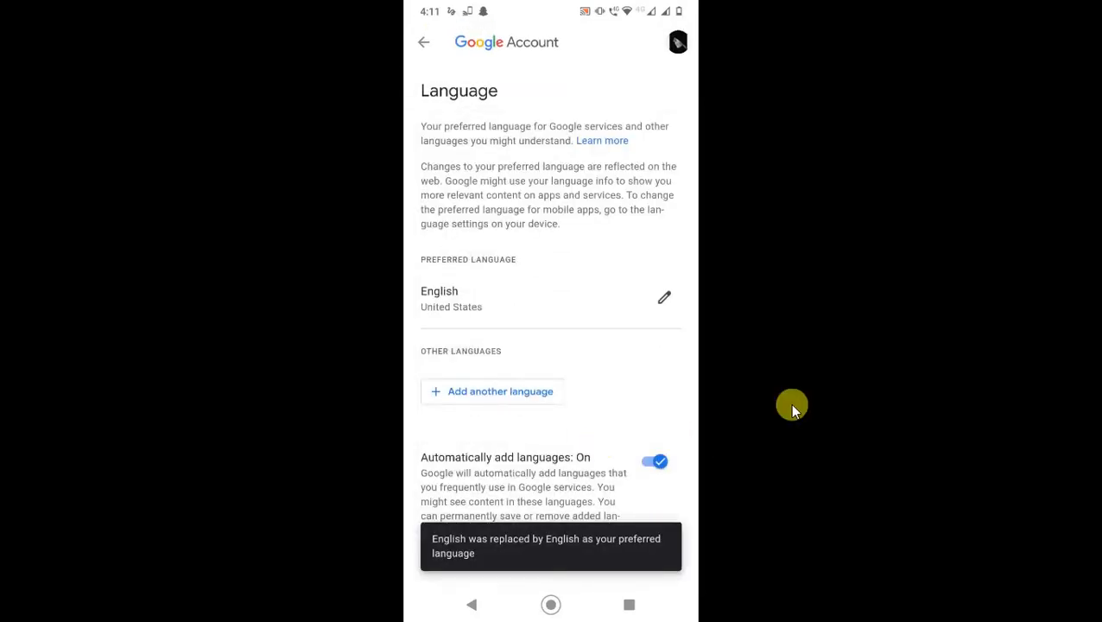
mouse_move(483, 311)
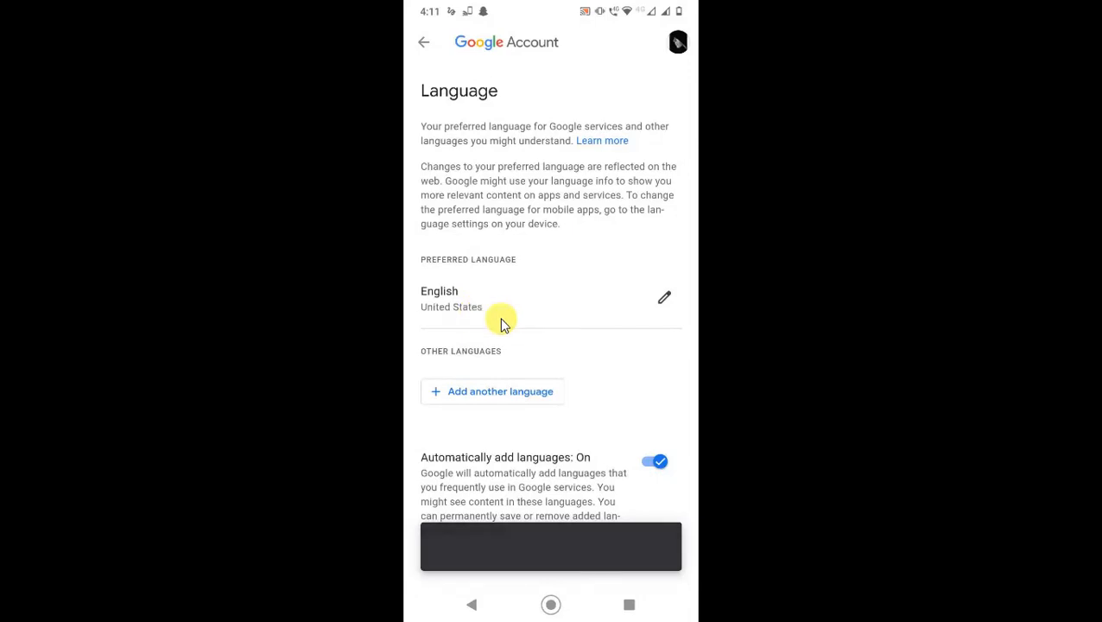
mouse_move(557, 309)
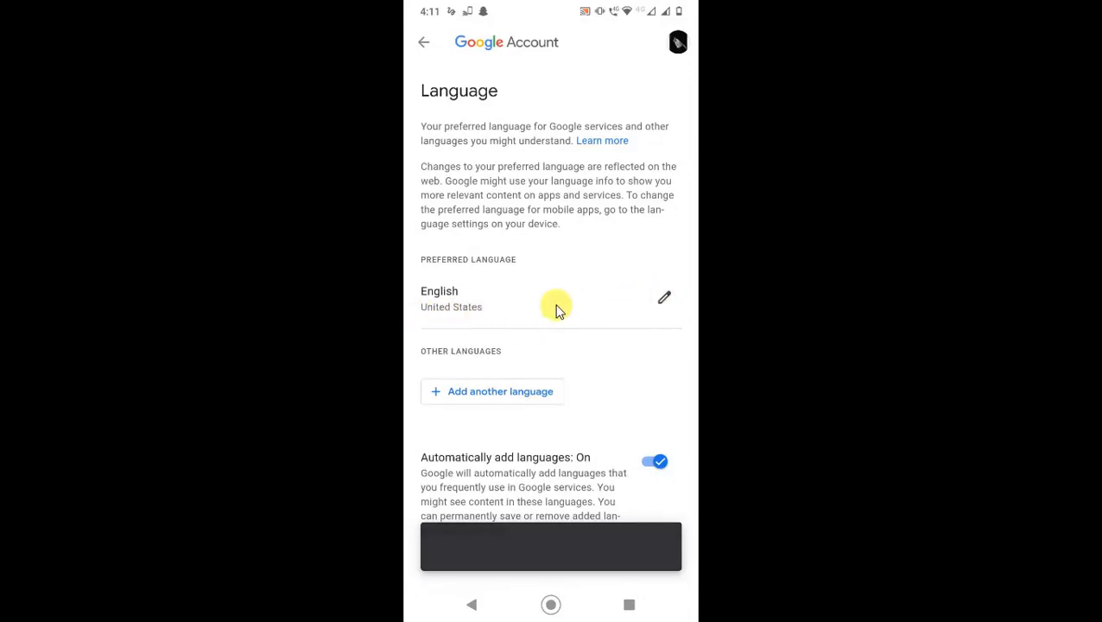
mouse_move(527, 390)
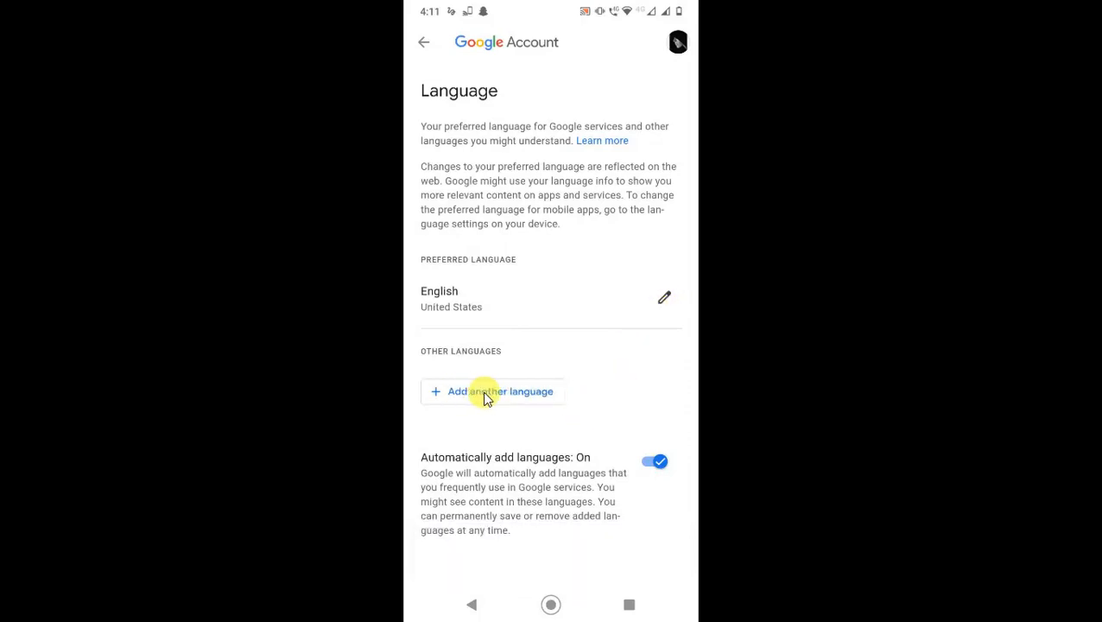
mouse_move(515, 466)
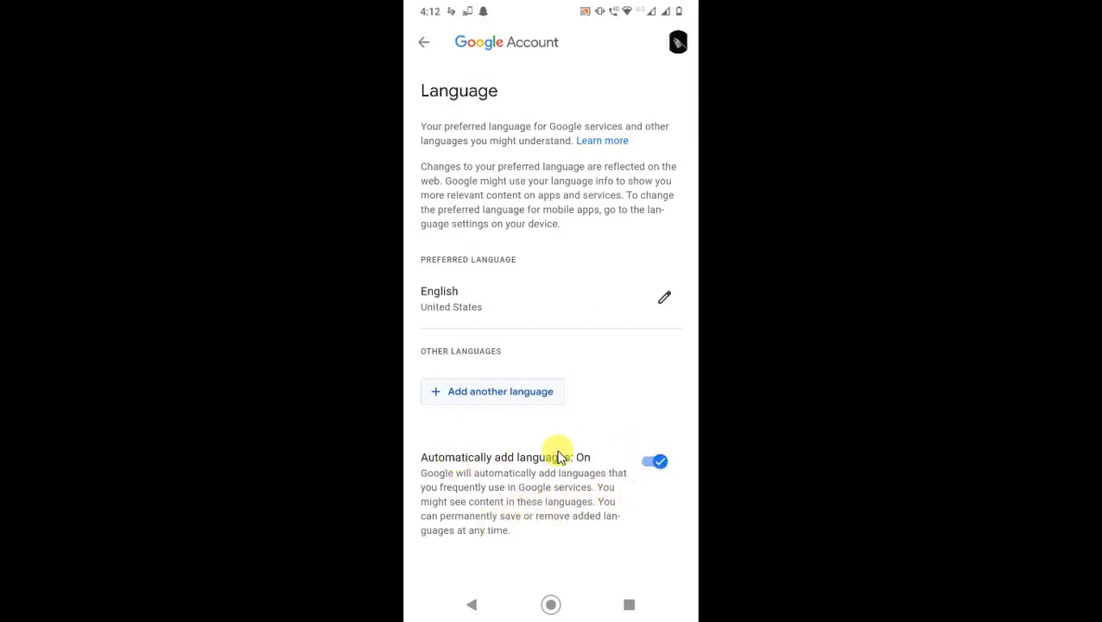
mouse_move(611, 309)
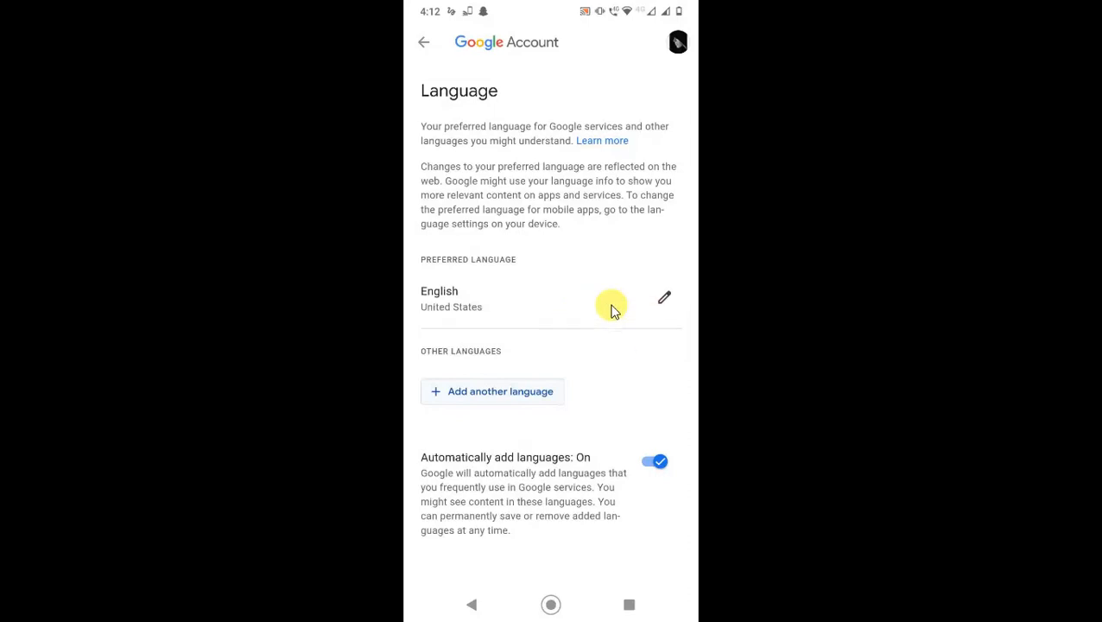